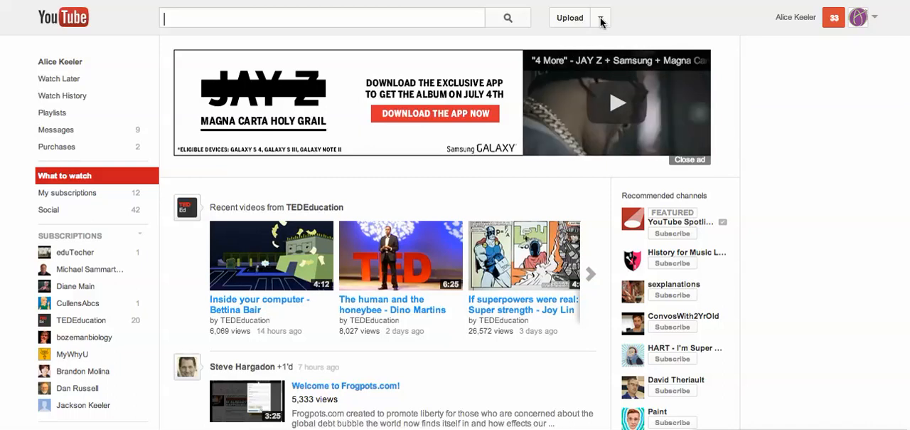
Step: Go to the Video Manager from the Upload menu to list uploaded videos
left_click(601, 17)
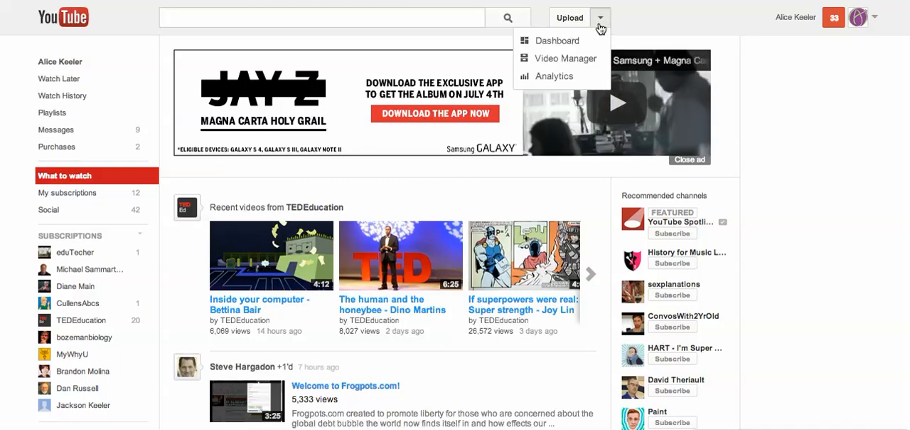
mouse_move(567, 58)
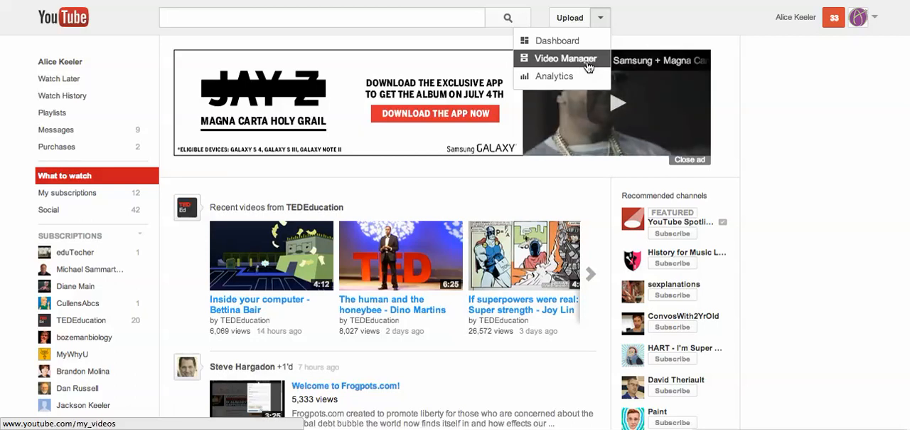
left_click(561, 59)
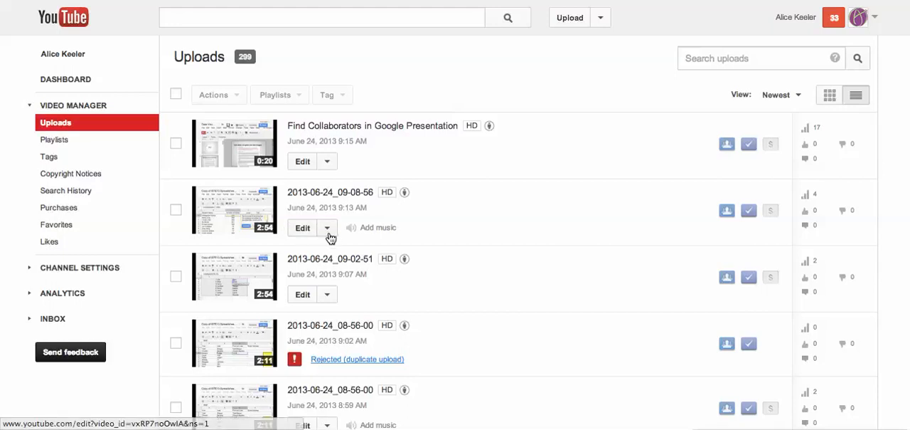
Step: Choose Annotations from the Edit menu of the 2013-06-24_09-08-56 video
left_click(327, 227)
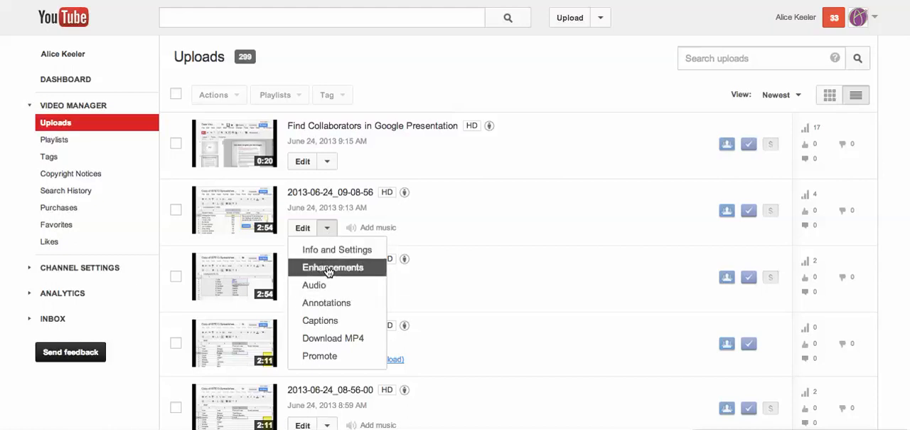
mouse_move(347, 302)
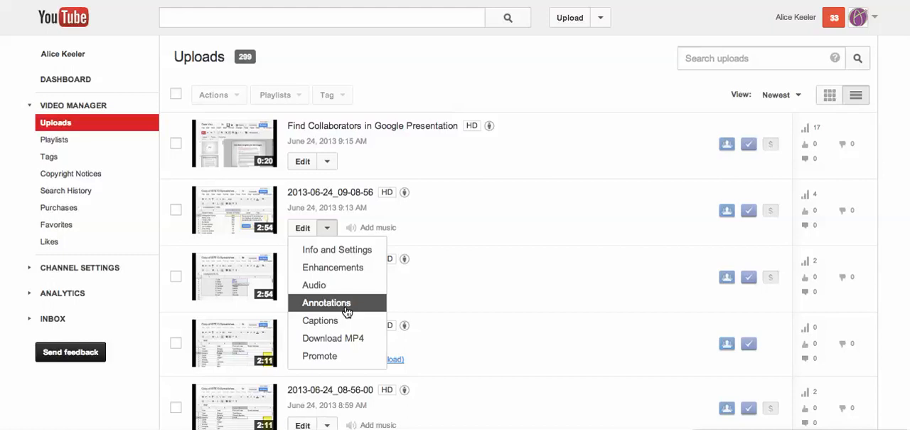
left_click(326, 301)
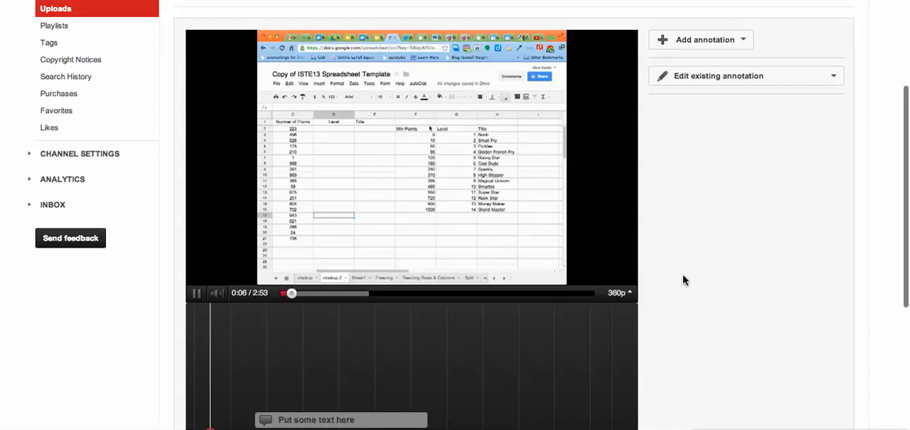
Step: Move the playhead to 0:43 and delete the 'Put some text here' placeholder bubble
scroll("down", 3)
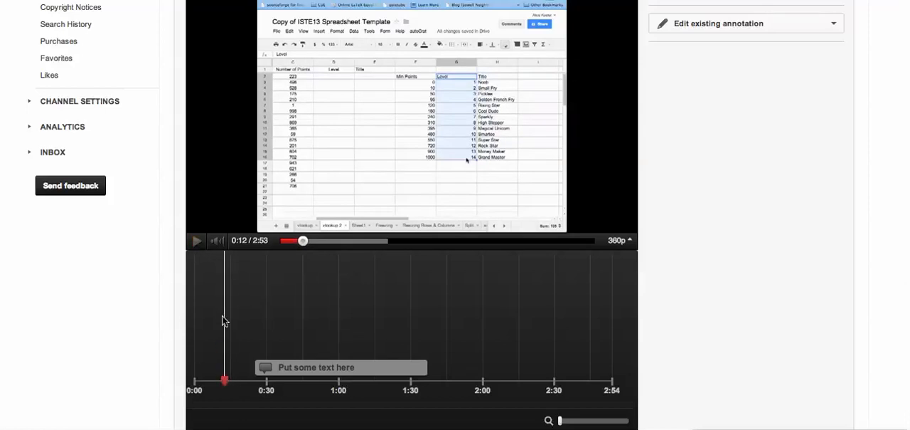
left_click_drag(224, 378, 305, 379)
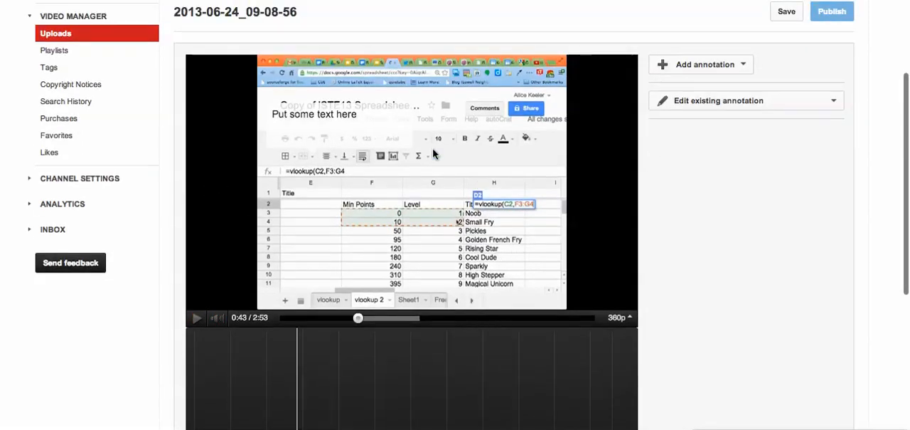
left_click(720, 99)
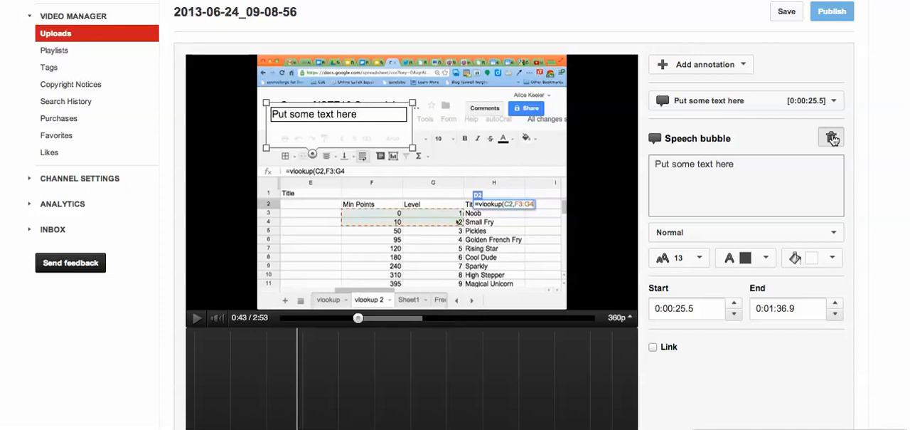
left_click(785, 11)
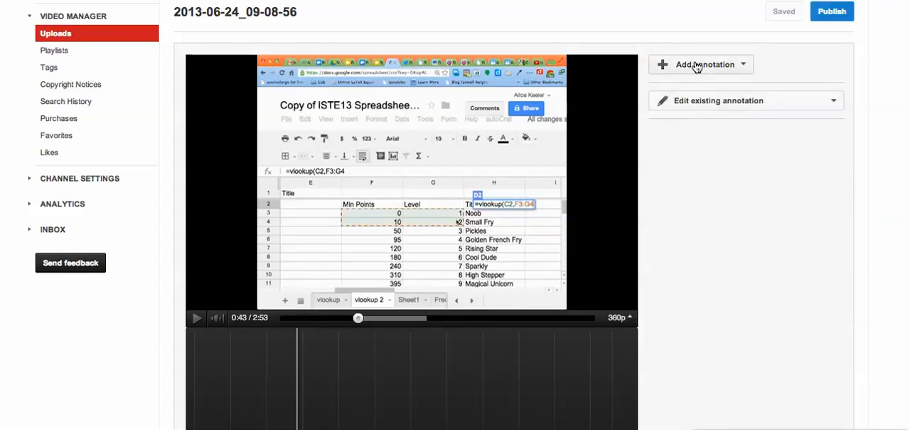
Step: Add a speech bubble 'Need an equals sign for formula' at 0:42.8 and place it over the spreadsheet
left_click(701, 64)
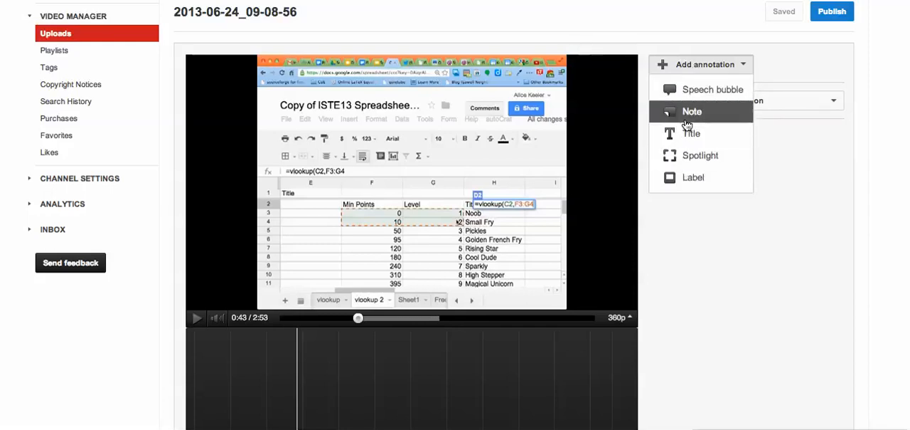
left_click(713, 88)
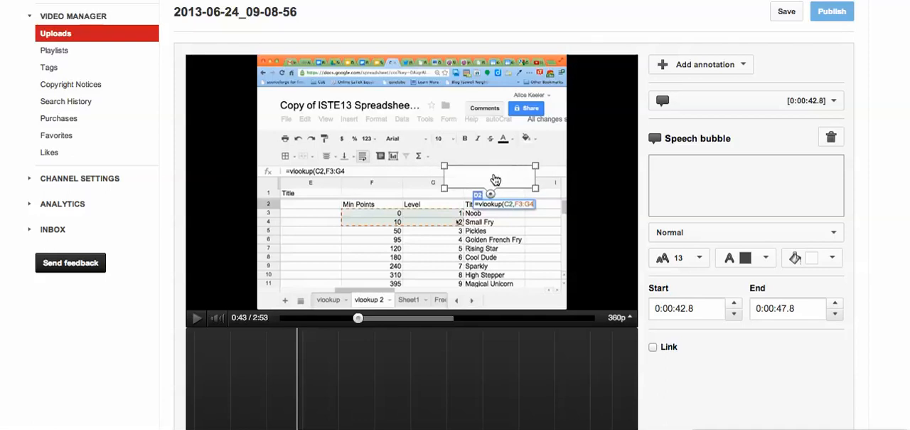
type("Nee")
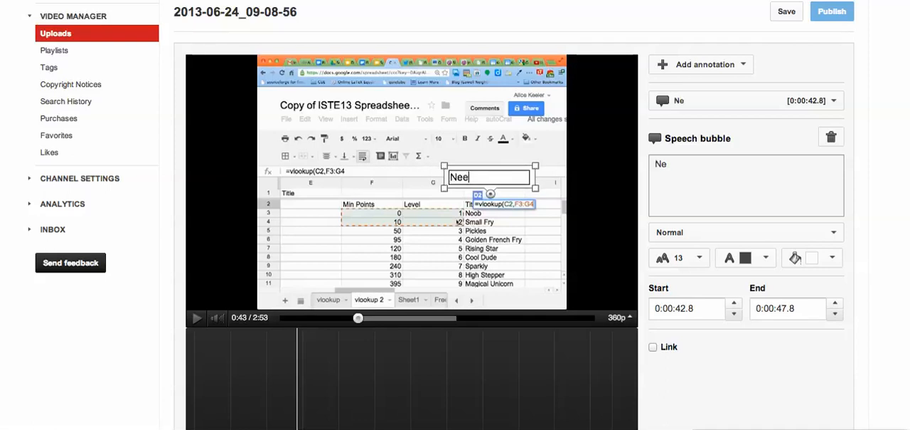
type("Need an equals")
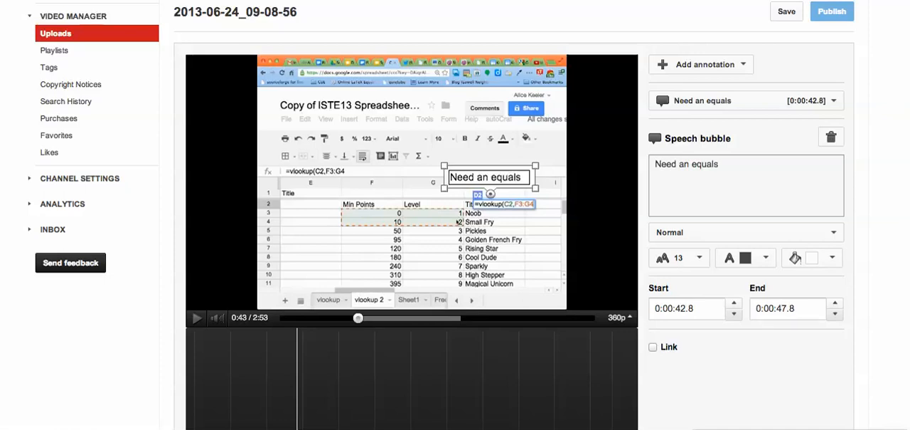
type("sign for v")
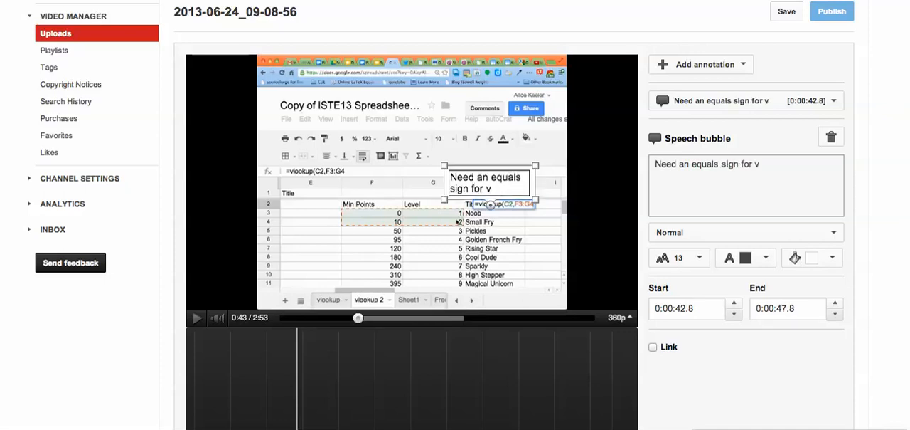
type("formula")
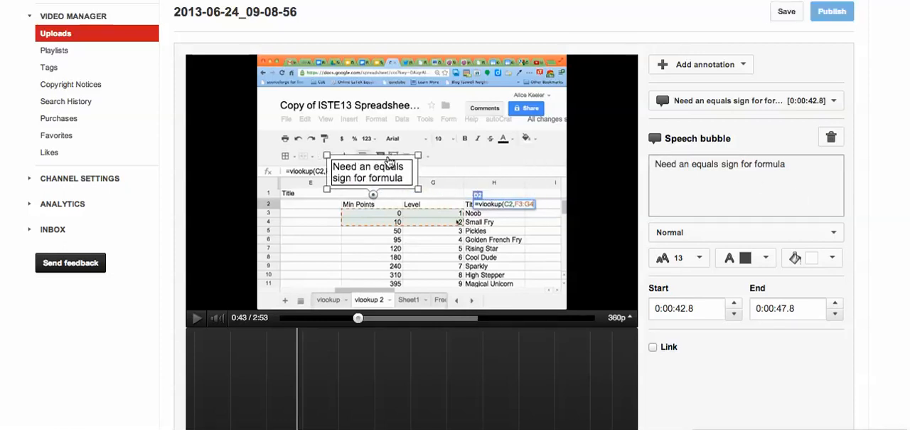
left_click_drag(372, 170, 505, 136)
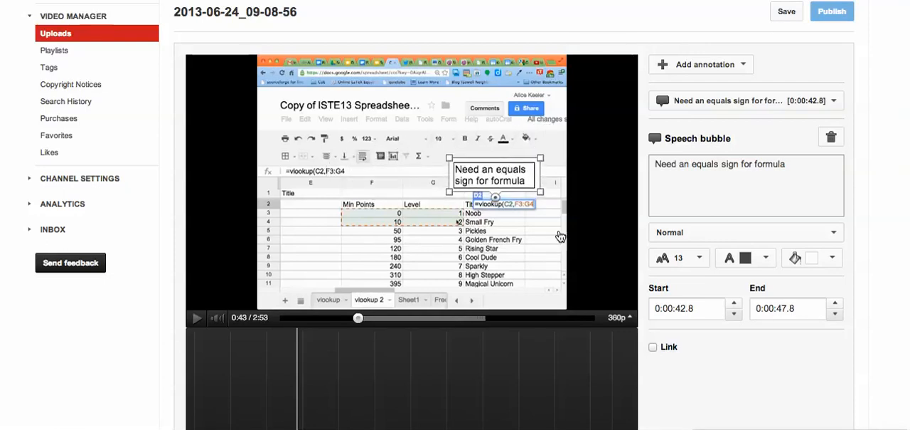
scroll("down", 3)
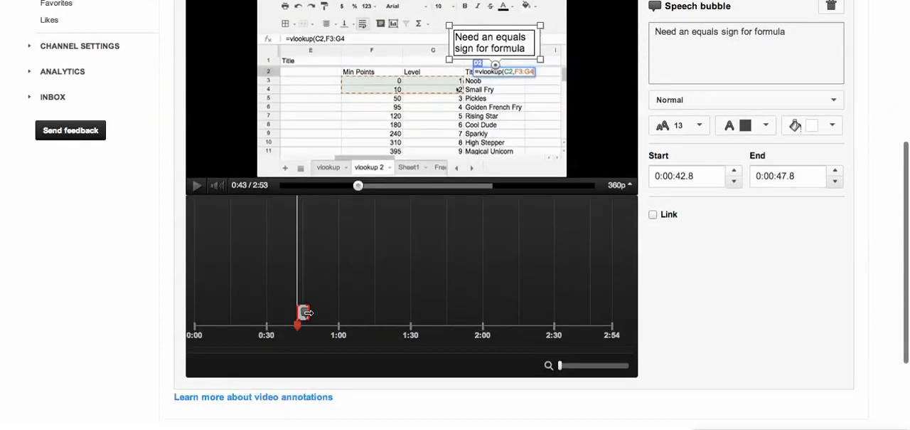
mouse_move(279, 308)
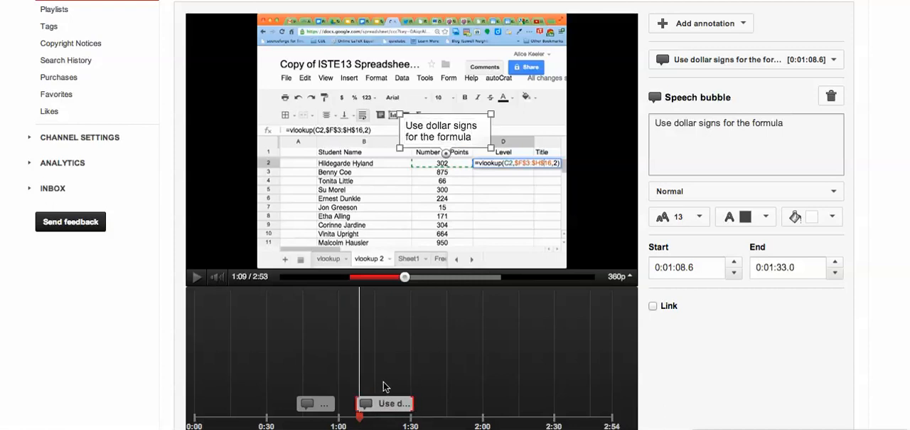
Step: Shift the dollar-signs bubble's timeline bar so it runs 0:49.2–1:27.7
left_click_drag(384, 404, 481, 404)
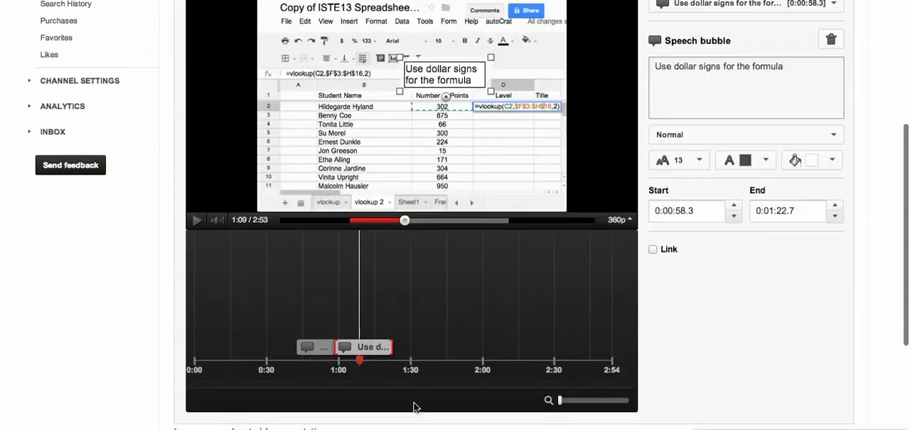
left_click_drag(364, 347, 413, 347)
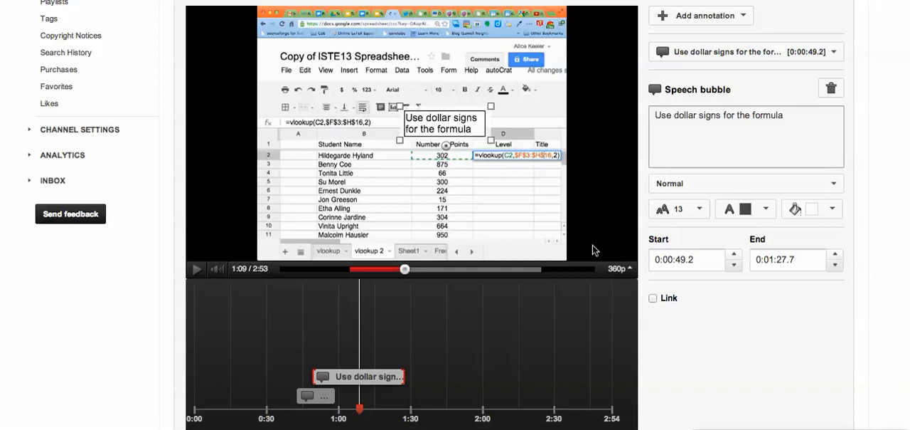
mouse_move(760, 236)
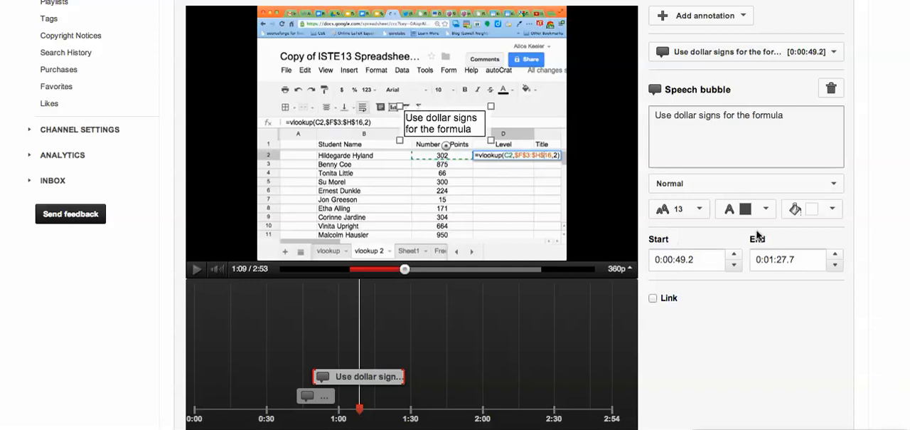